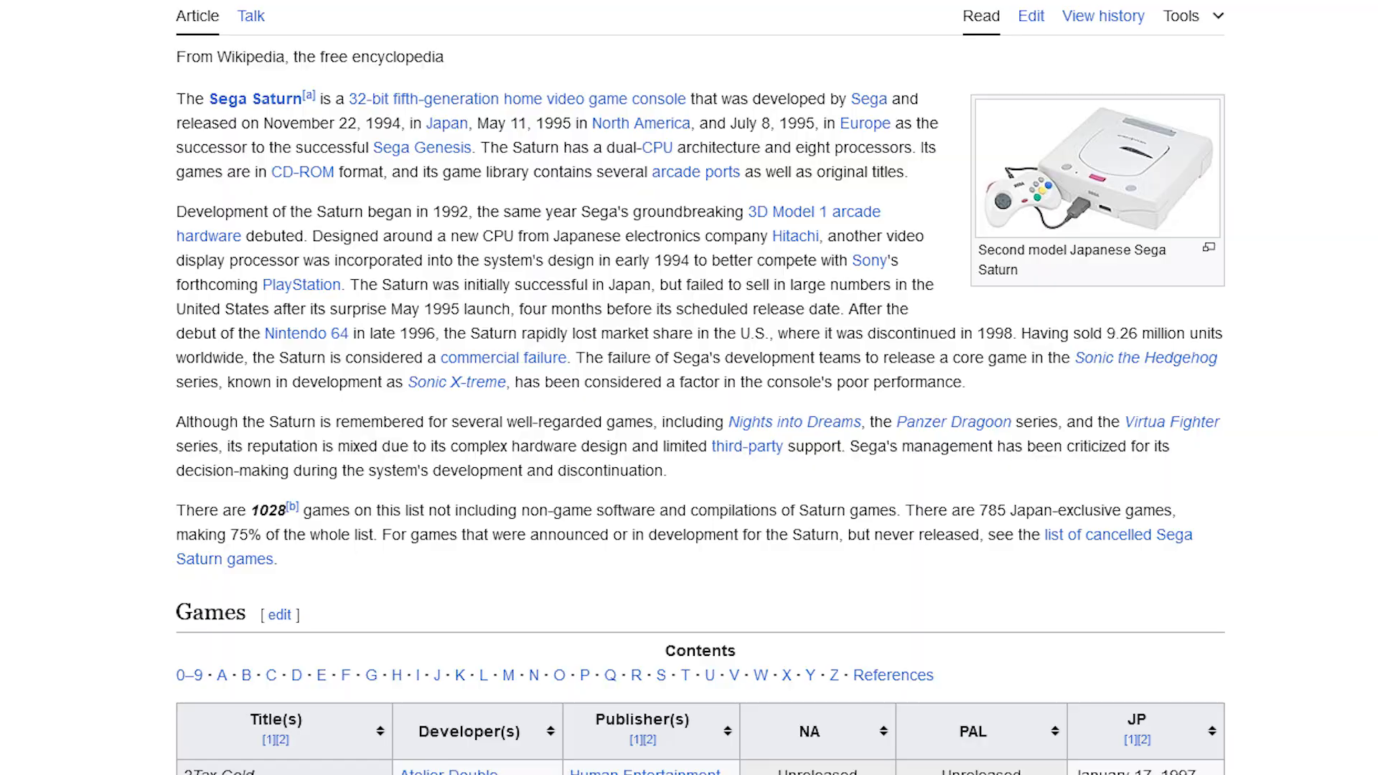
pyautogui.scroll(-3)
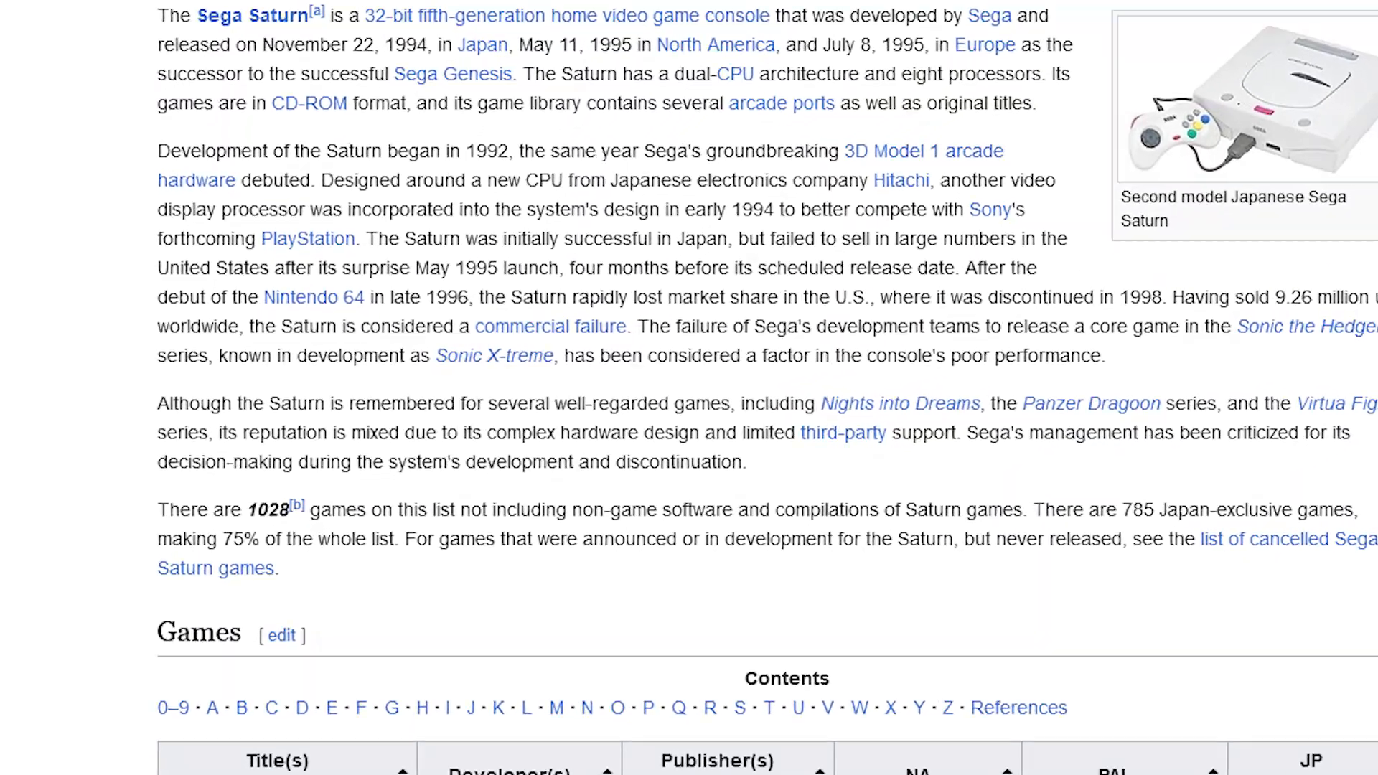